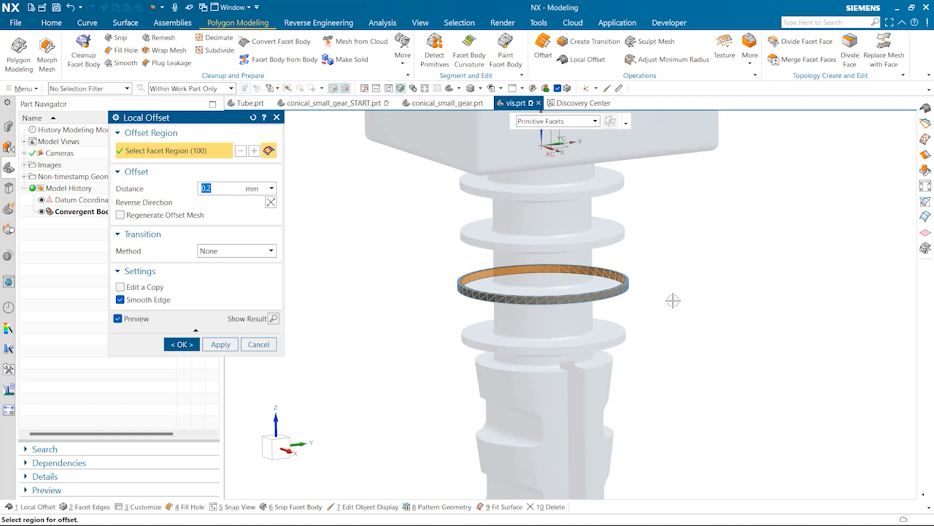
Locally offset the ring of facets and add a transition along a picked edge
text(1)
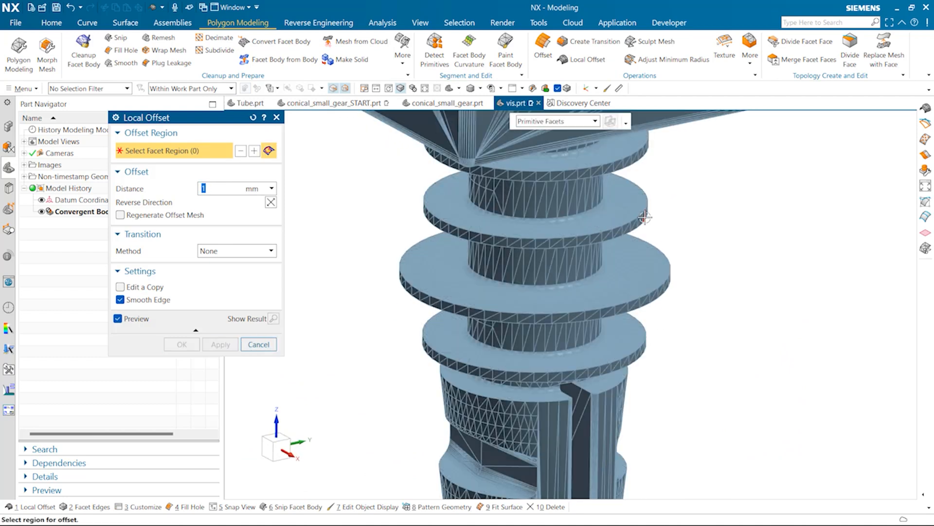
click(536, 197)
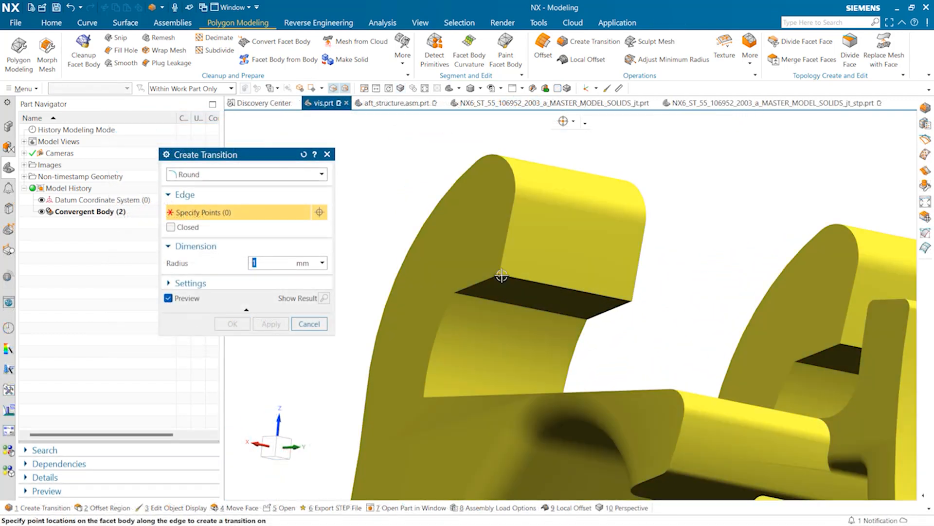
click(629, 301)
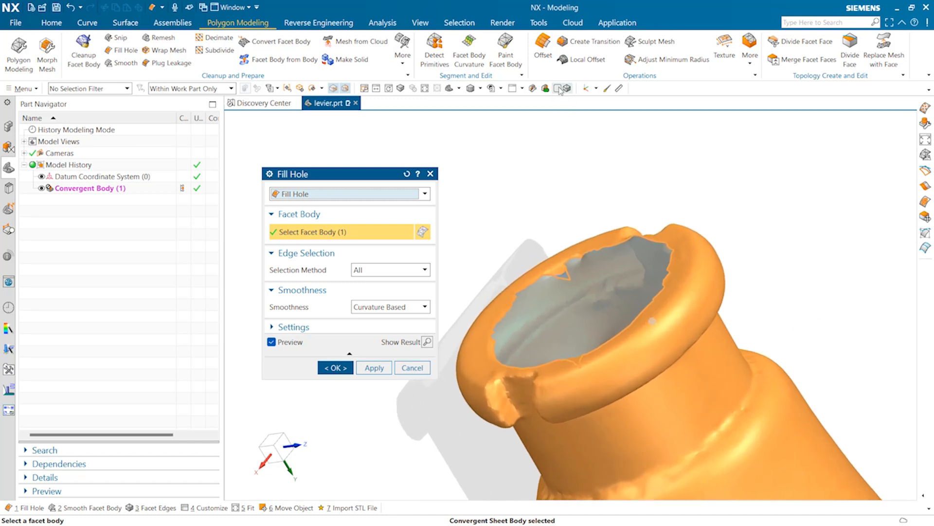
Fill the lever's open hole, then brush-select and smooth its rough groove
click(390, 306)
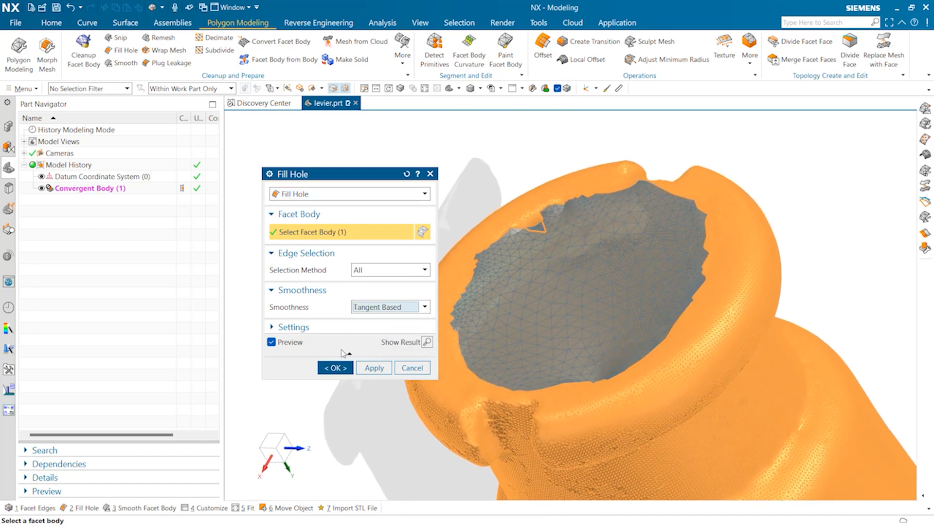
click(334, 367)
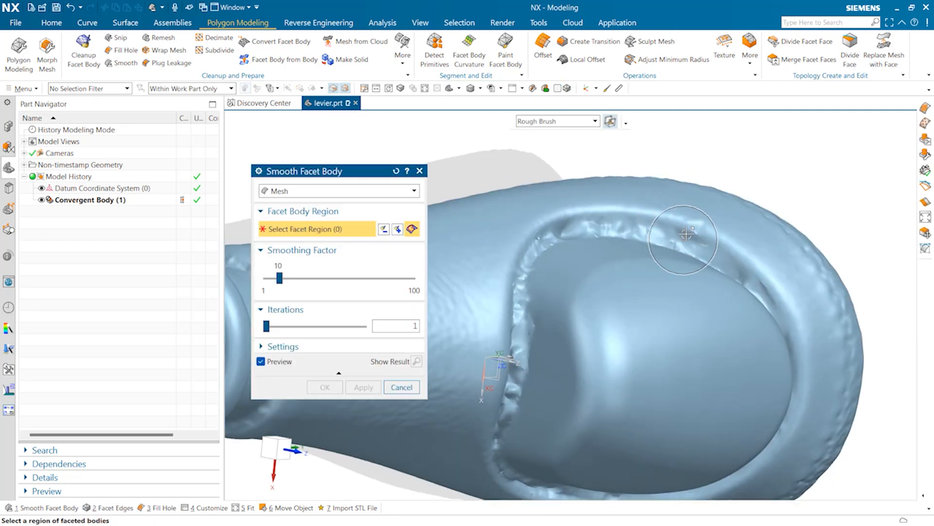
click(683, 238)
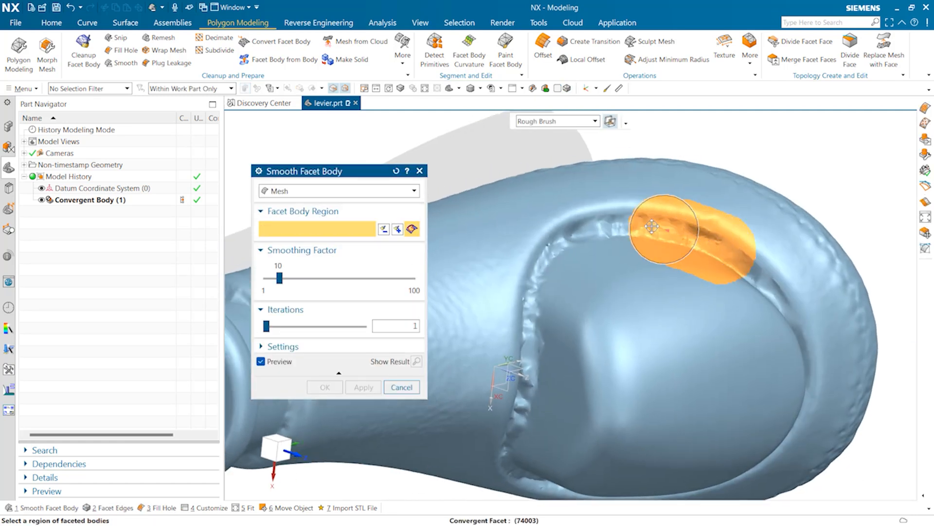
drag(652, 227, 536, 340)
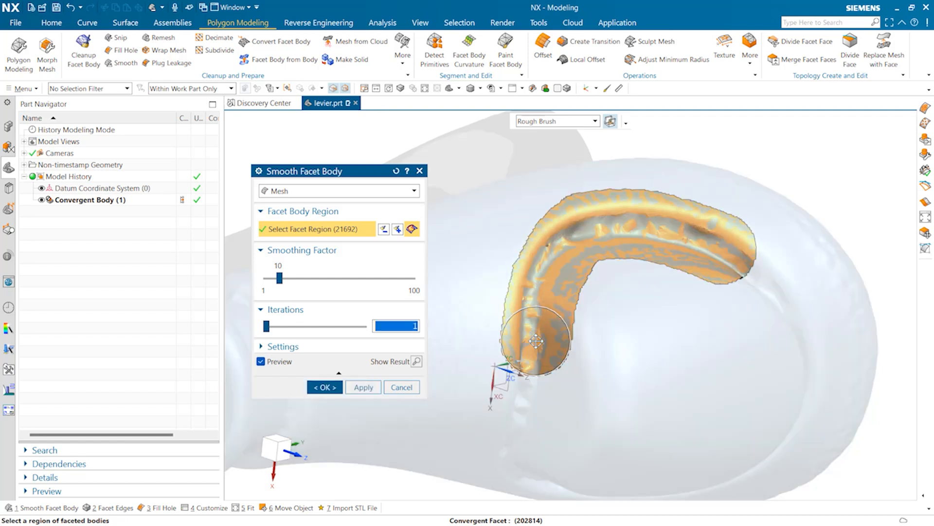
click(324, 386)
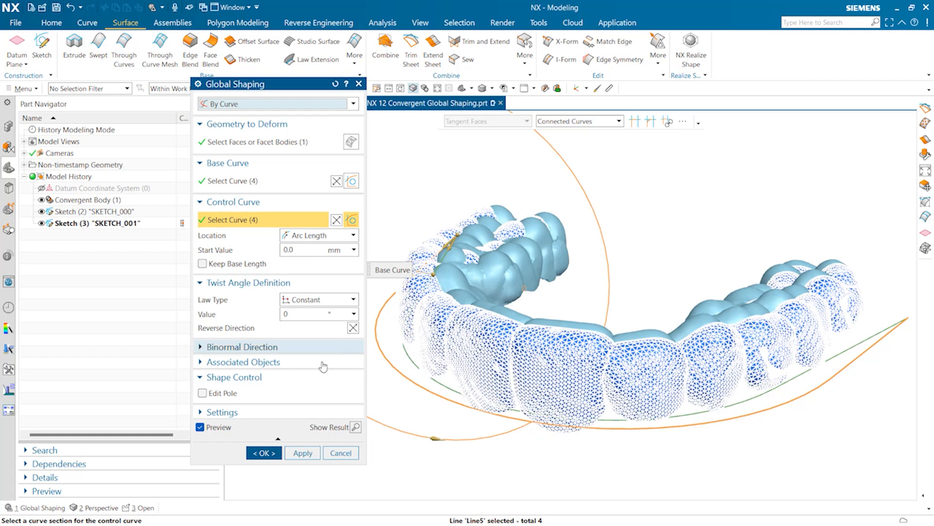
Offset the casting's pocket faces by 15, move the lug faces, then open conical_small_gear_START
click(263, 453)
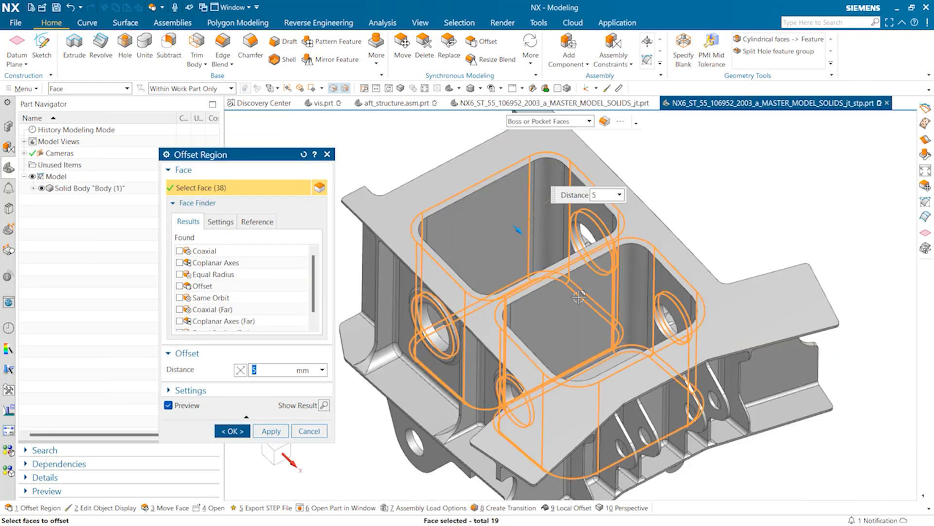
text(15)
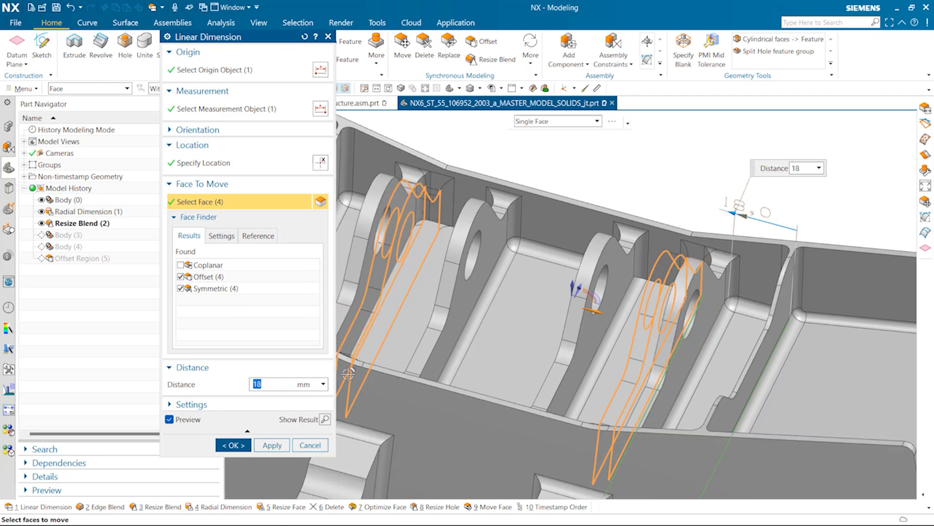
click(233, 444)
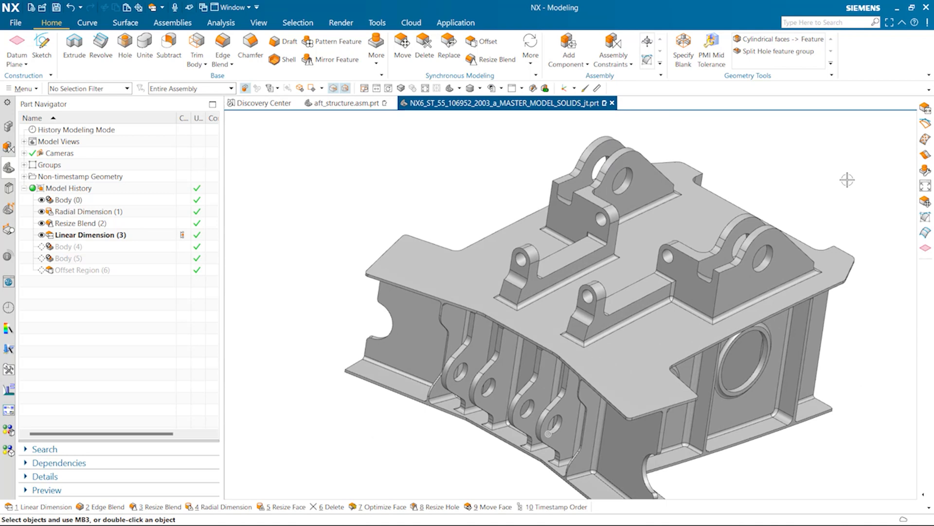
click(332, 103)
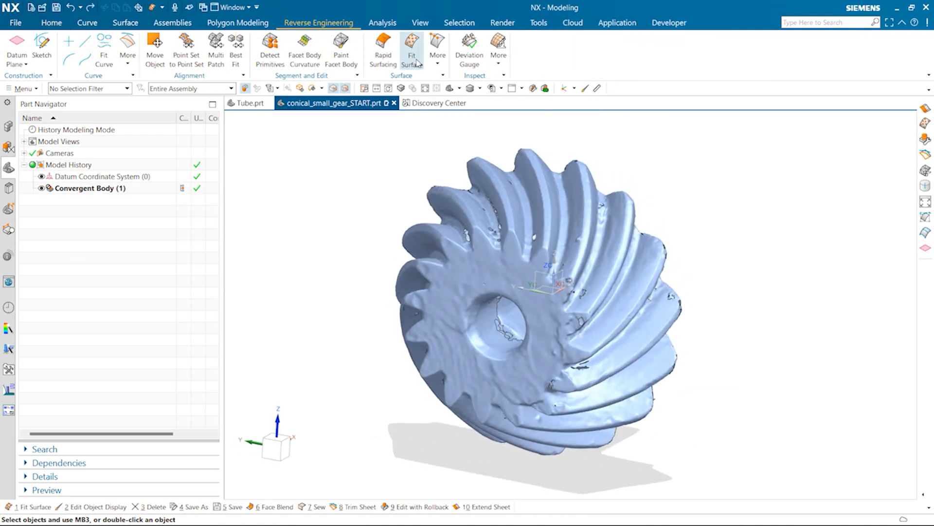
Fit a cylinder to the gear scan with its axis normal to the plane
click(411, 47)
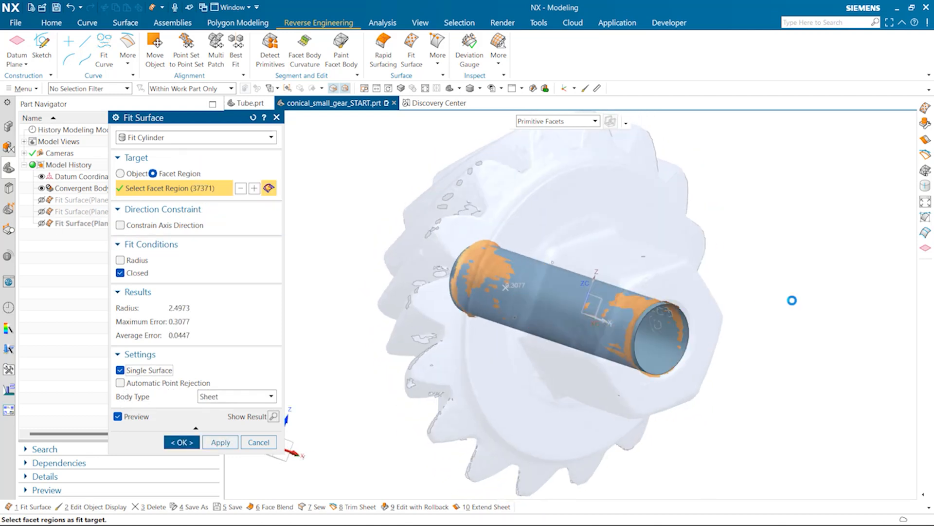
click(122, 225)
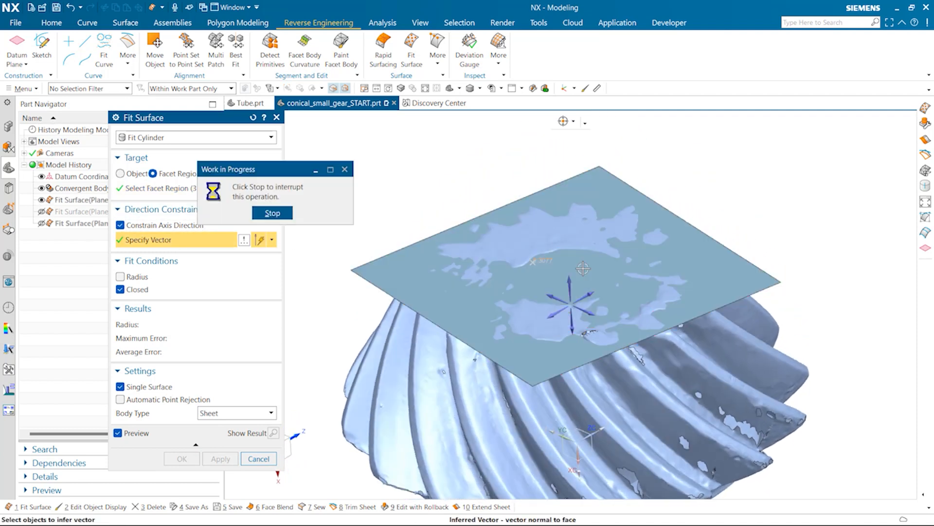
click(272, 213)
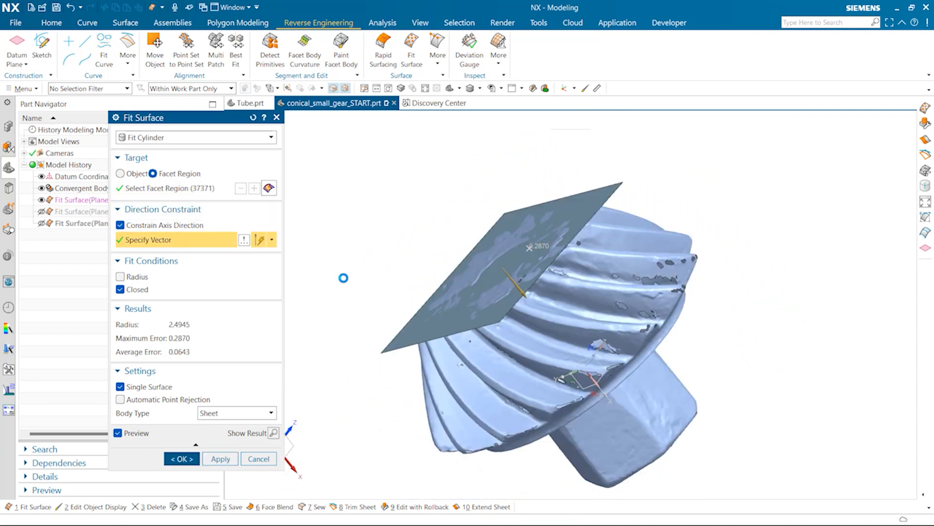
click(181, 458)
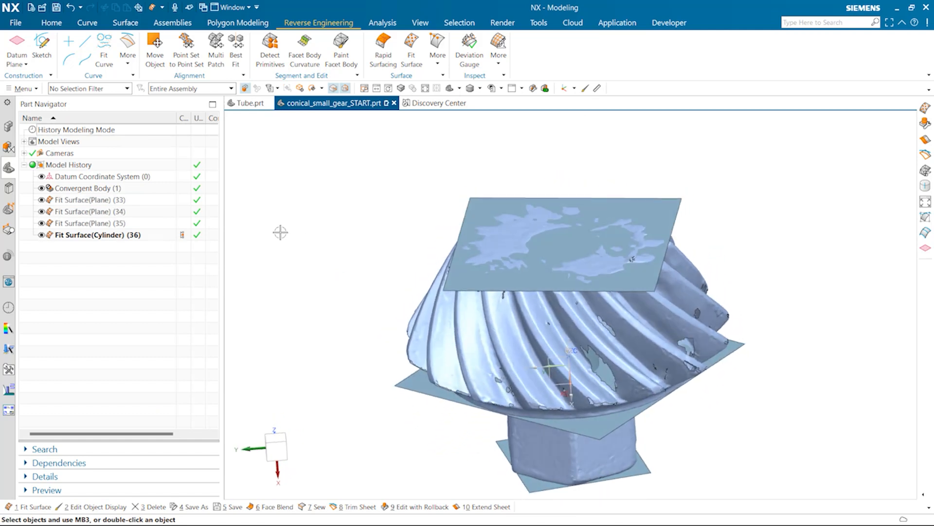
Fit an open cone surface to the gear's tooth-tip facets
click(410, 45)
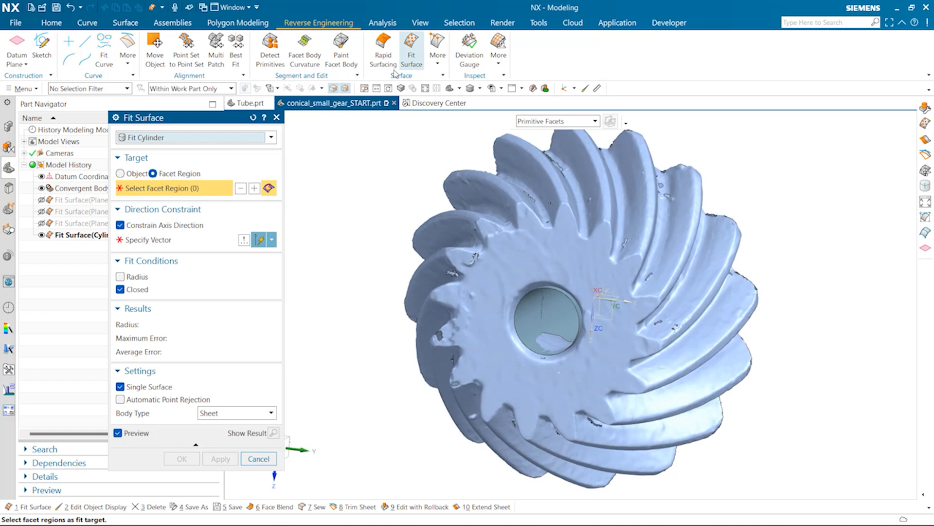
click(195, 137)
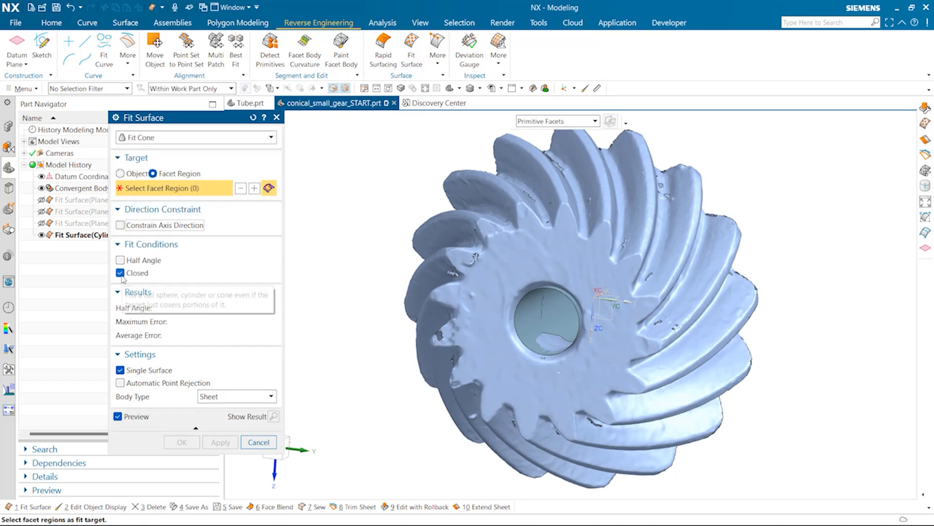
click(120, 273)
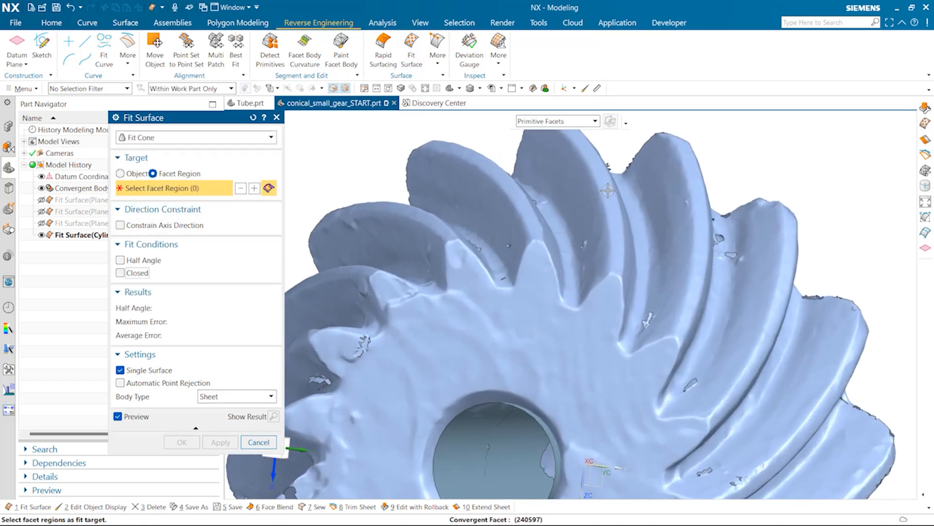
click(549, 179)
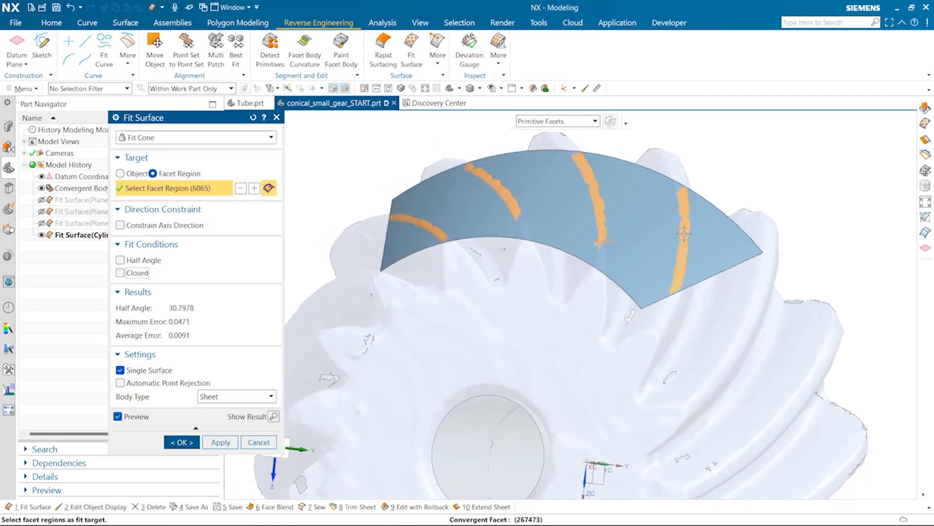
click(119, 273)
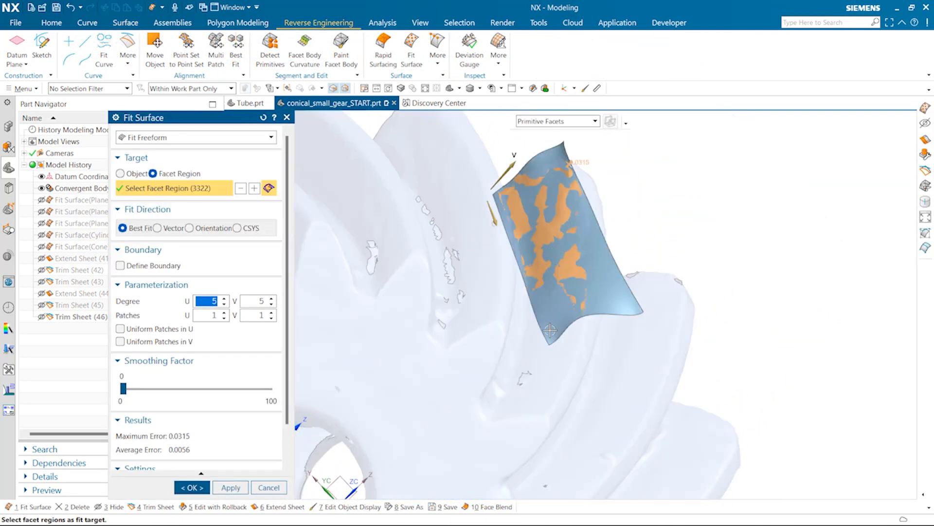
Fit a degree 3 freeform sheet with smoothing 66 to the tooth flank, then open the tube part
drag(123, 388, 125, 388)
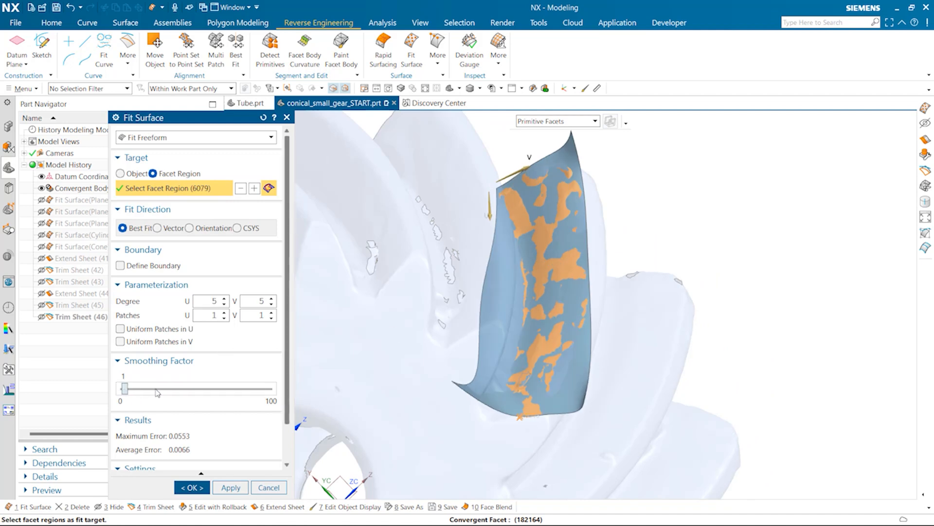
drag(125, 388, 219, 388)
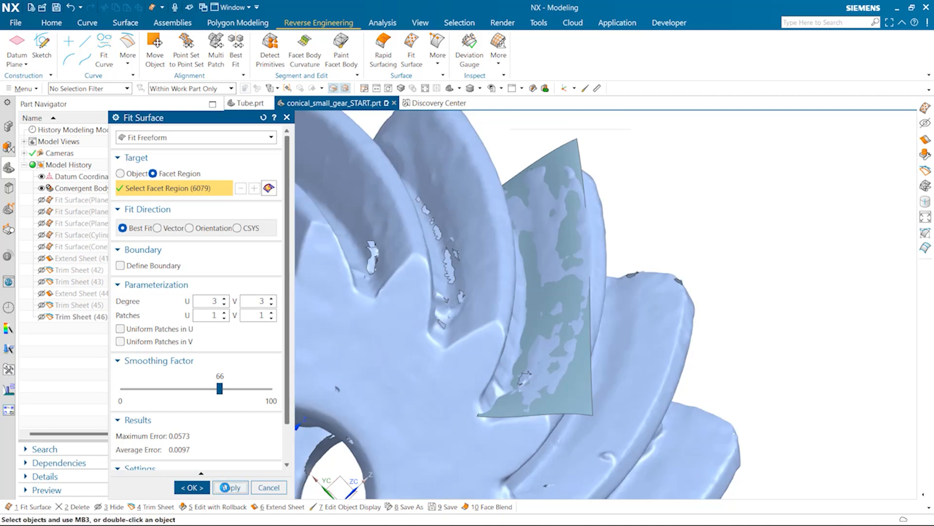
click(229, 487)
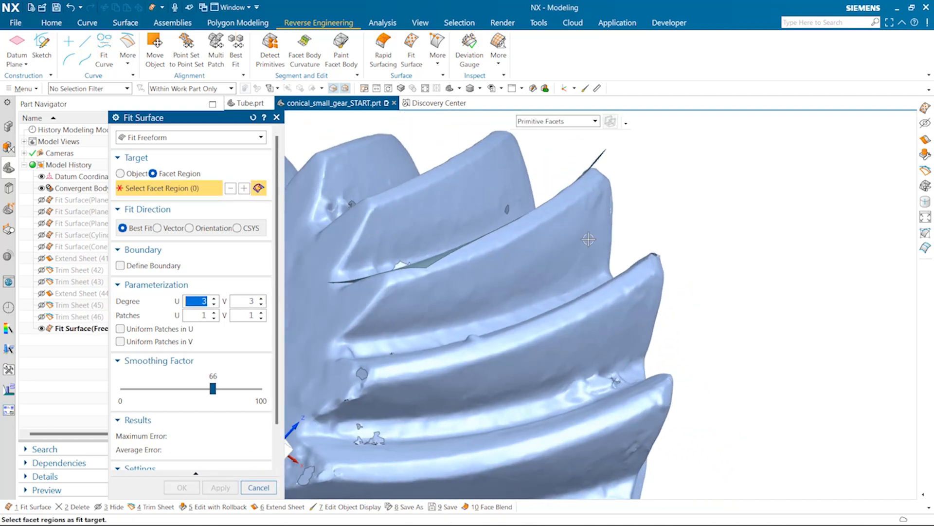
click(573, 233)
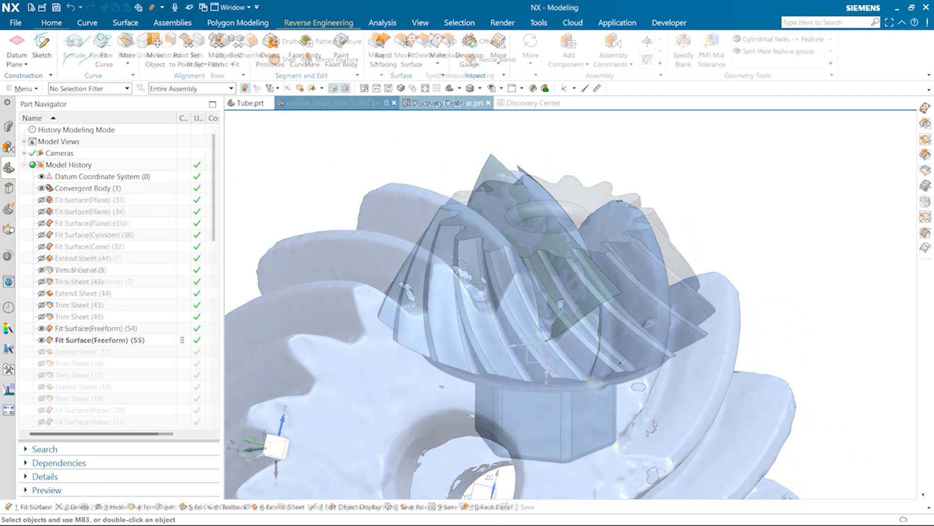
click(444, 103)
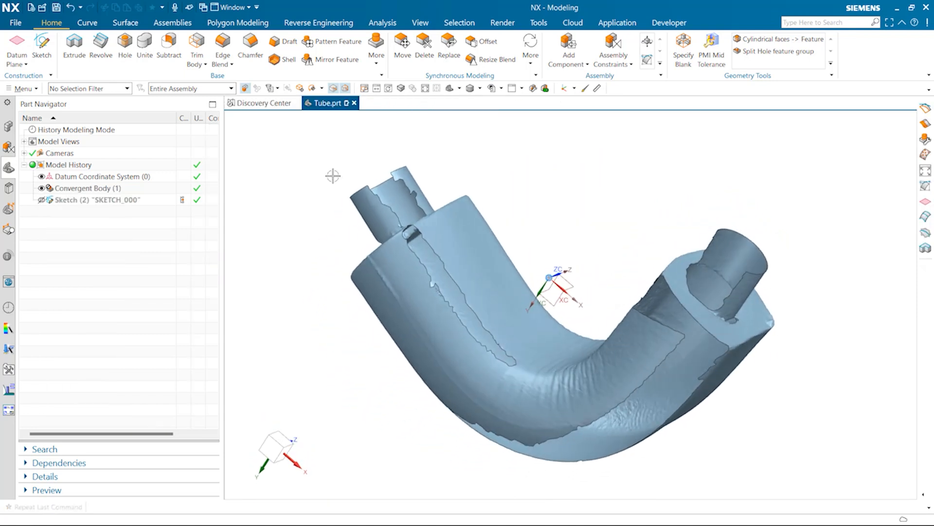
Start a new Logic Editor rule and select the tube's sketch spline as its curve
click(237, 23)
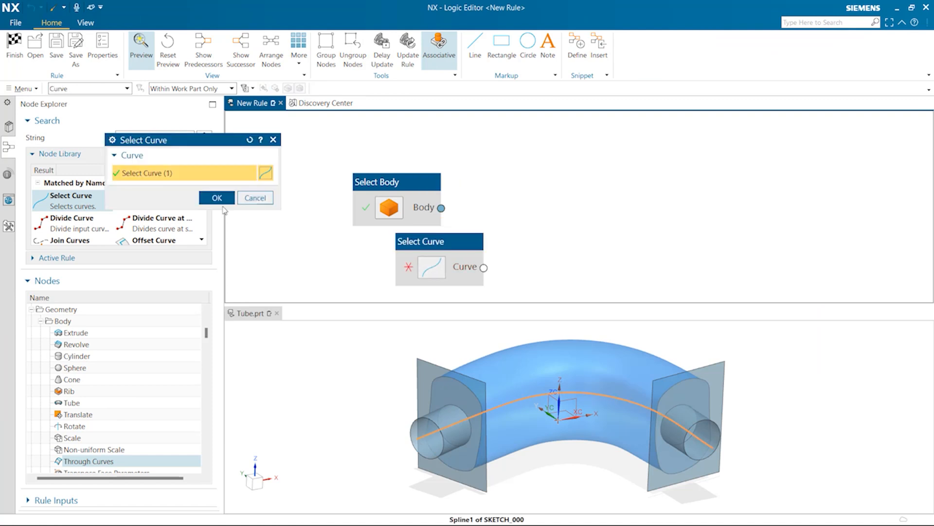
click(216, 198)
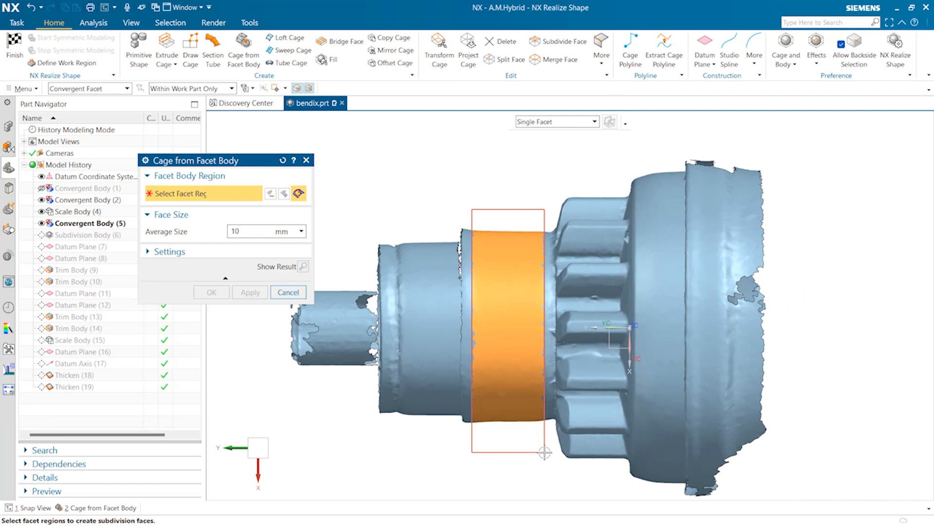
Build a subdivision cage from the bendix part's cylindrical facet band
click(507, 328)
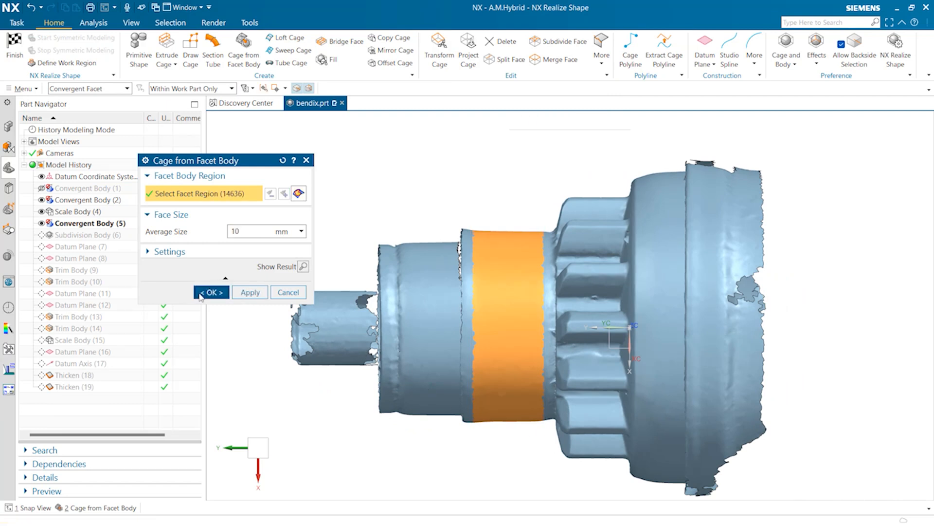
click(210, 292)
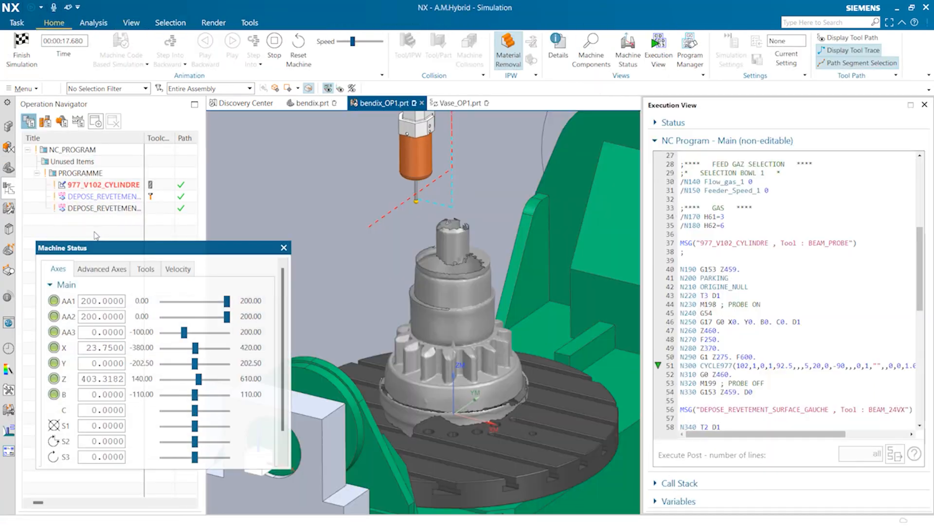
Play the bendix_OP1 simulation, then play the Small-Gas-turbine-blade_CAM hybrid program
click(231, 46)
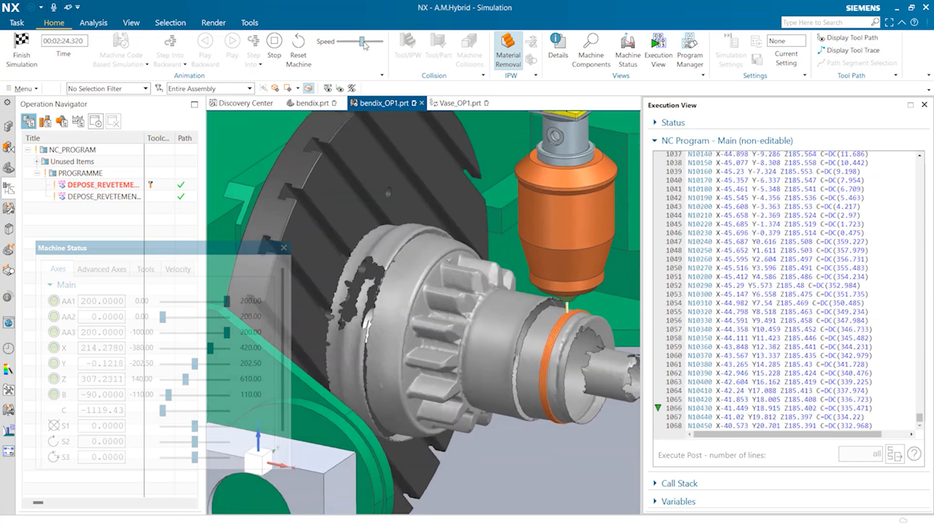
click(232, 45)
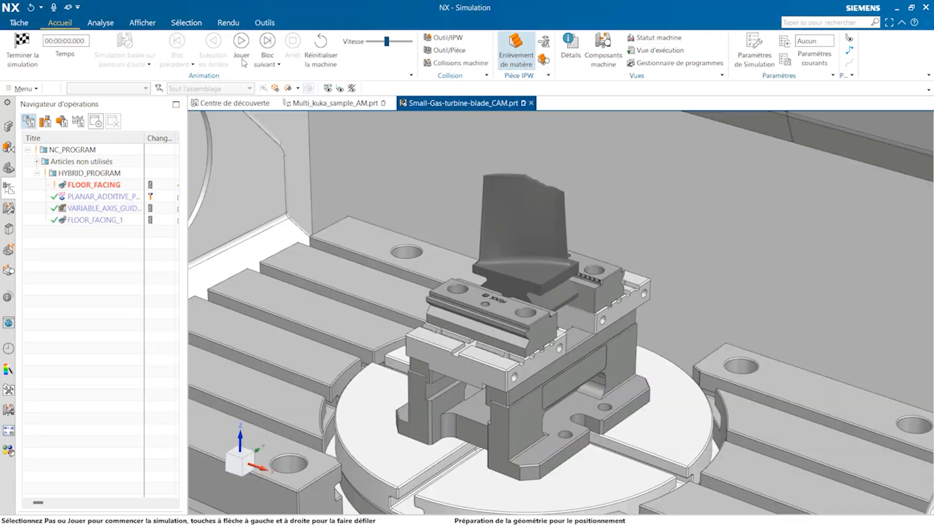
click(242, 42)
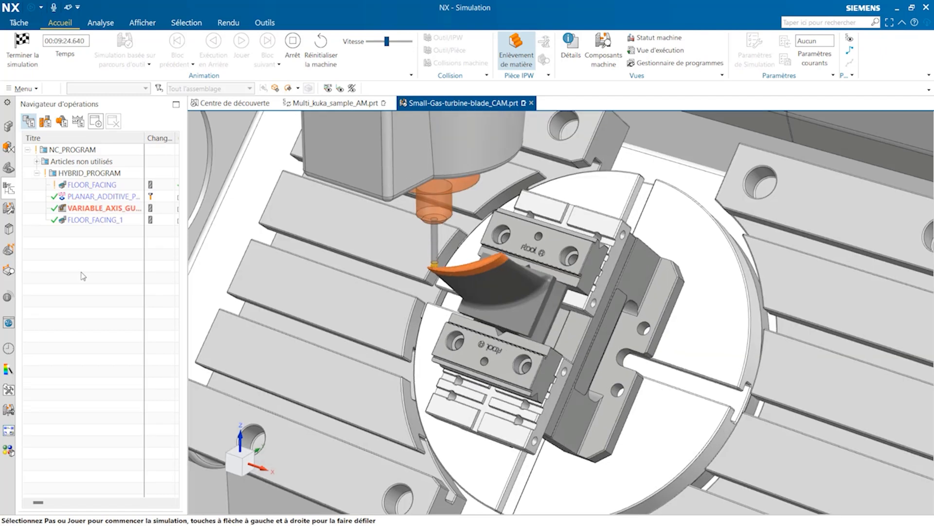
click(241, 41)
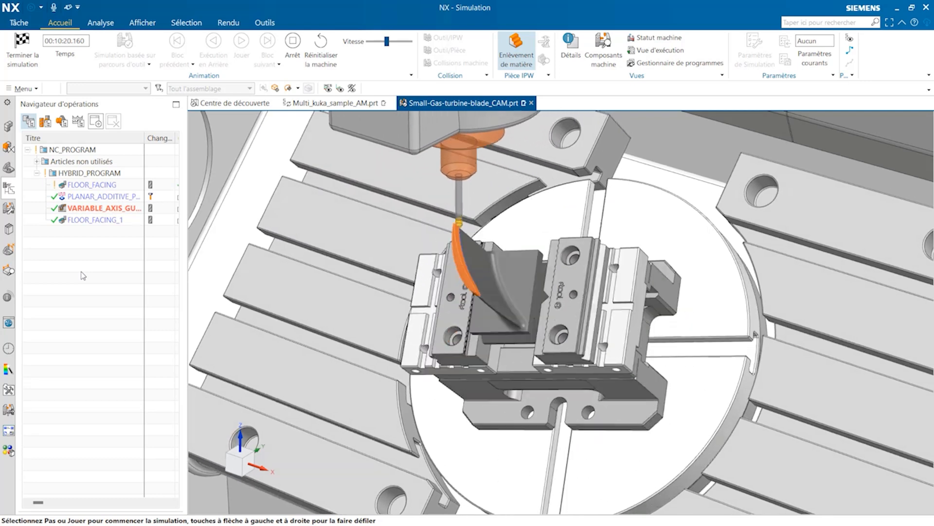
click(241, 41)
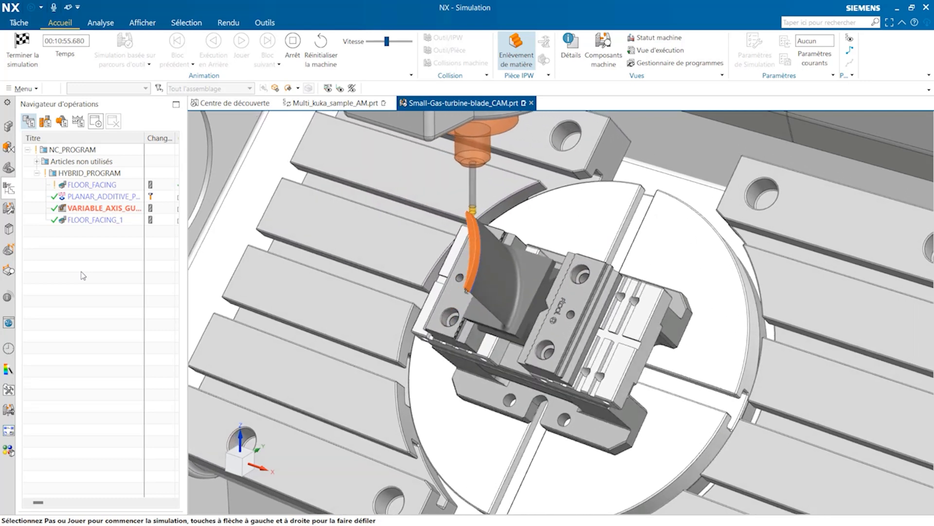